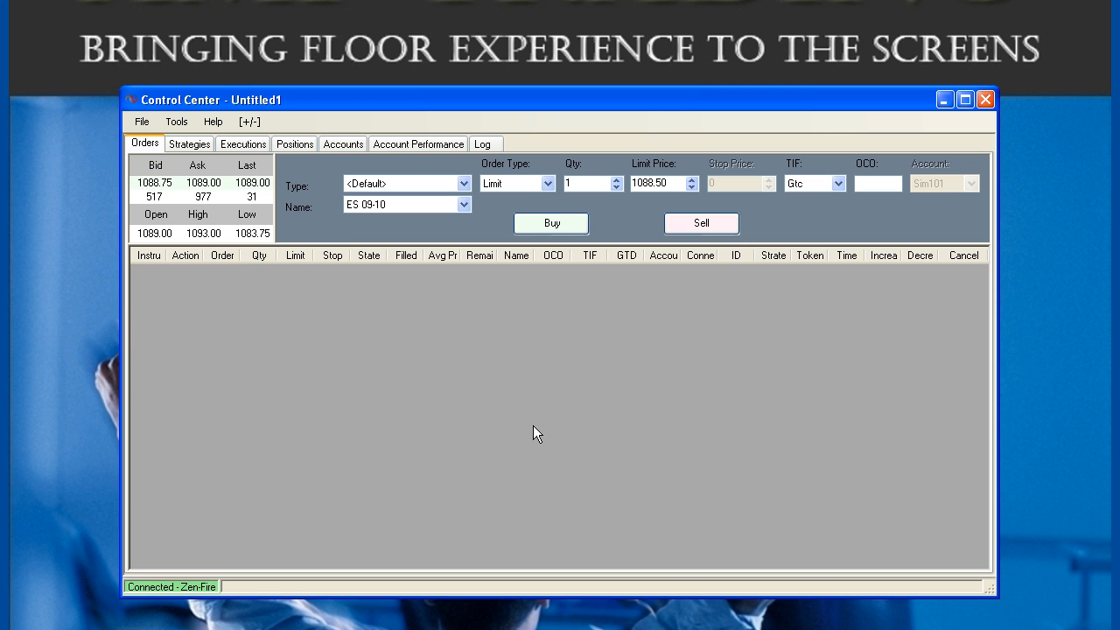
- Create a new Static SuperDOM price ladder window from the Control Center
left_click(141, 123)
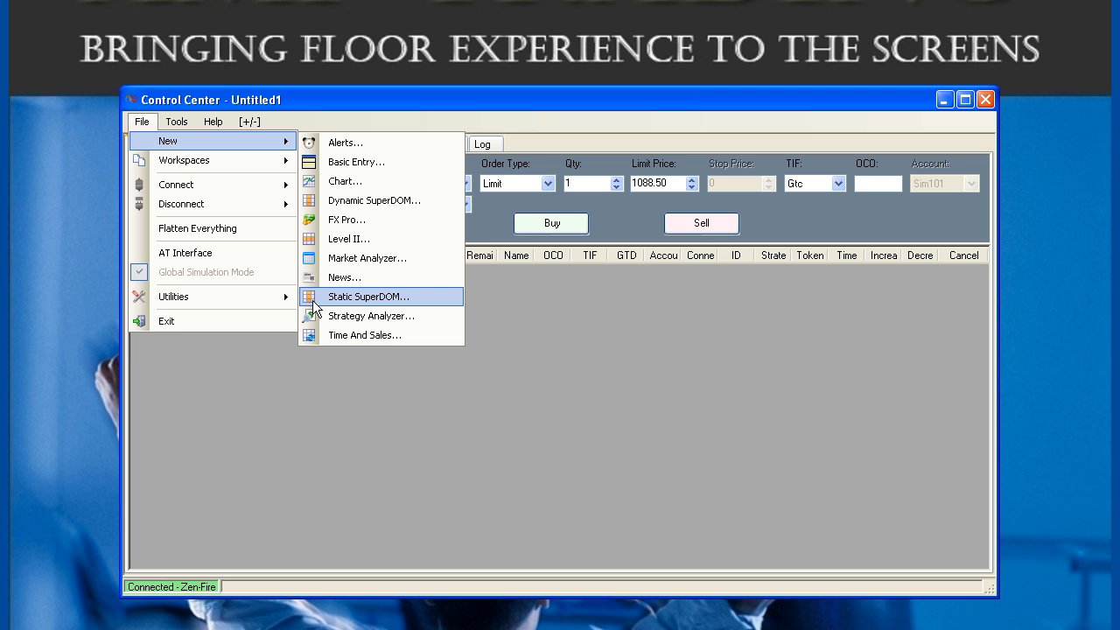
left_click(367, 295)
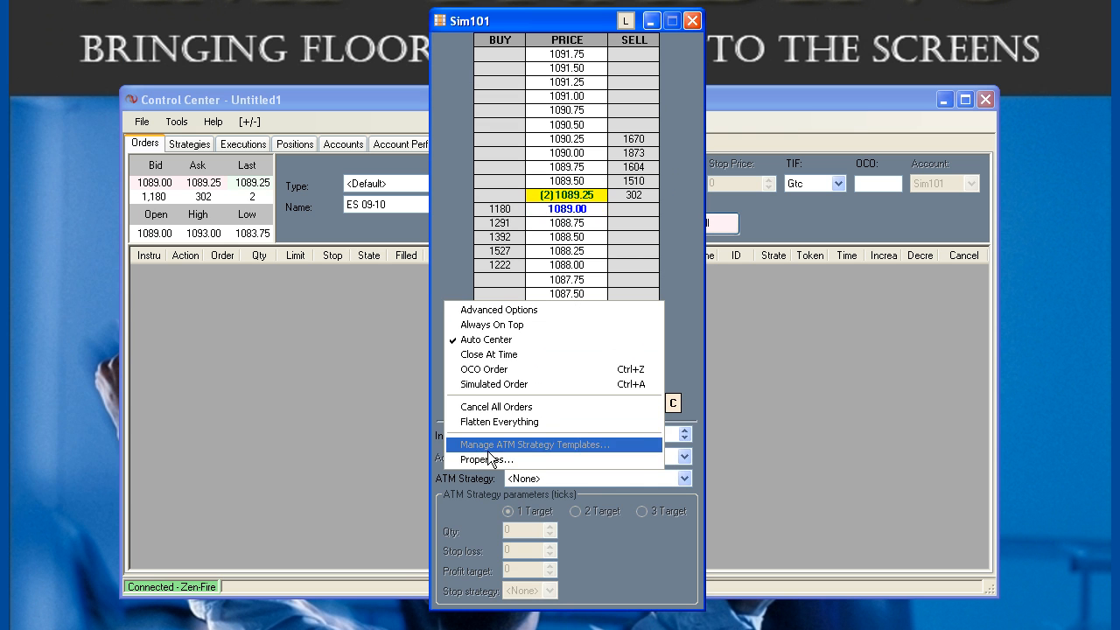
- Set SuperDOM properties: stop market for stop losses True, single-click modification True, PnL unit Currency
left_click(485, 458)
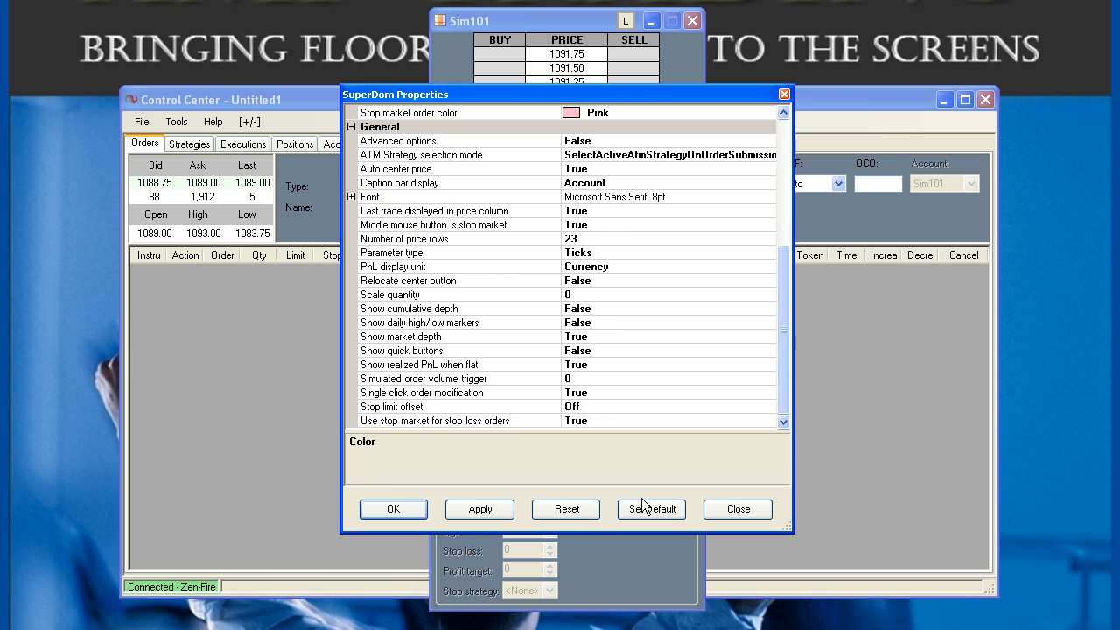
left_click(565, 509)
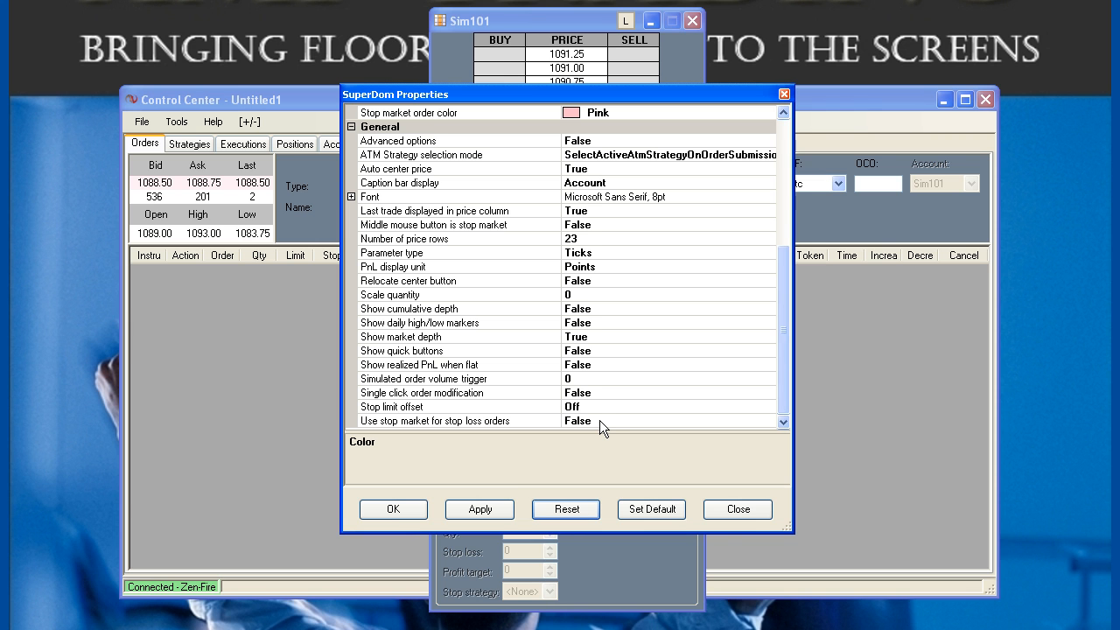
left_click(577, 419)
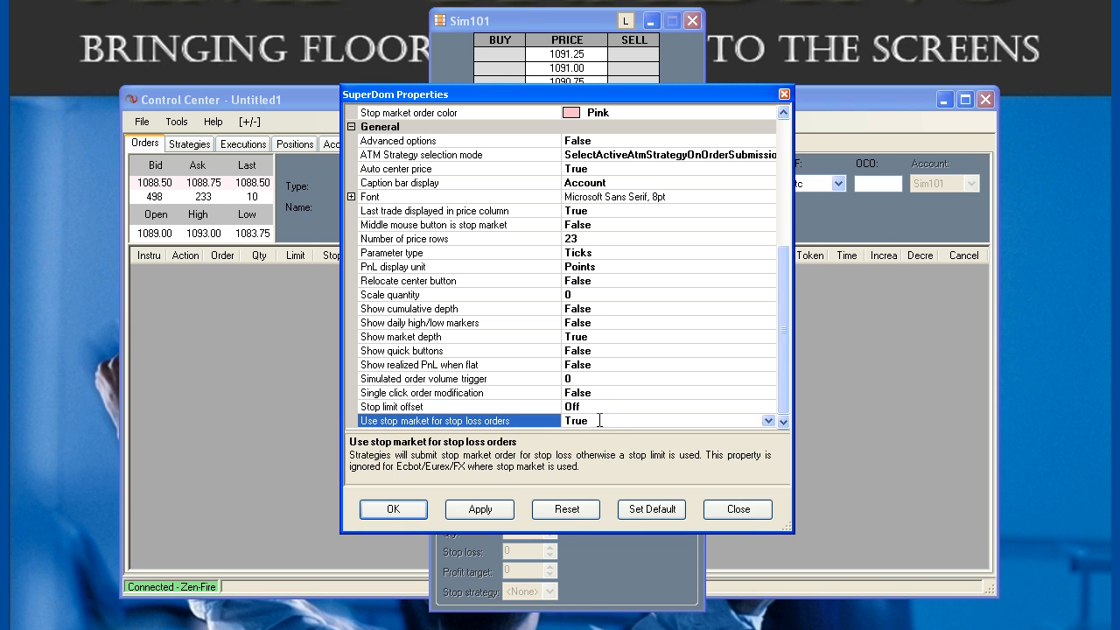
left_click(420, 392)
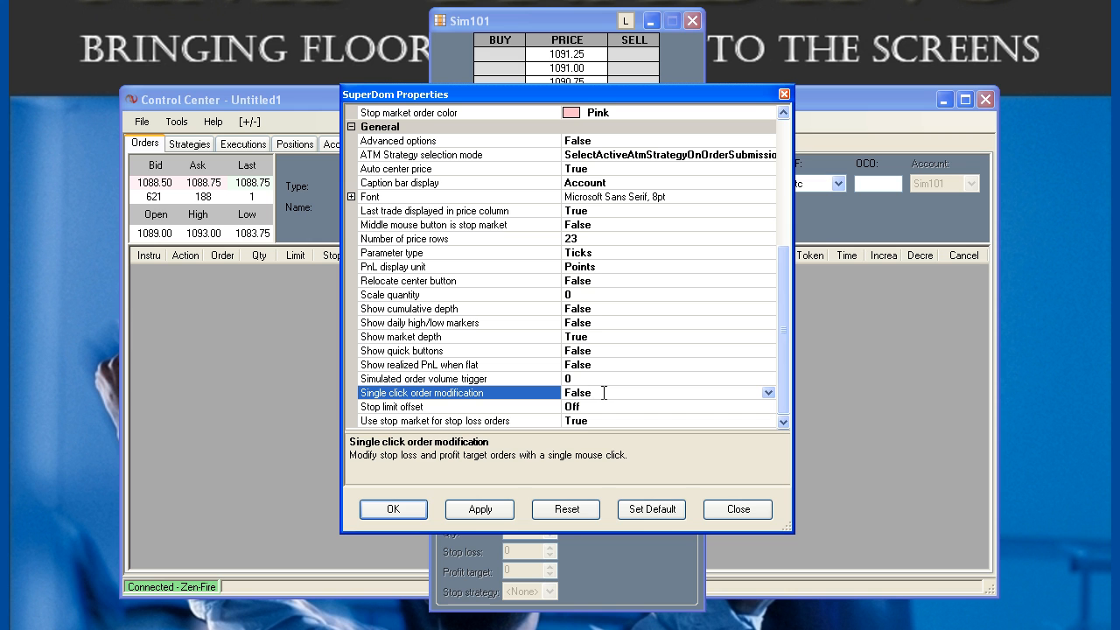
left_click(766, 391)
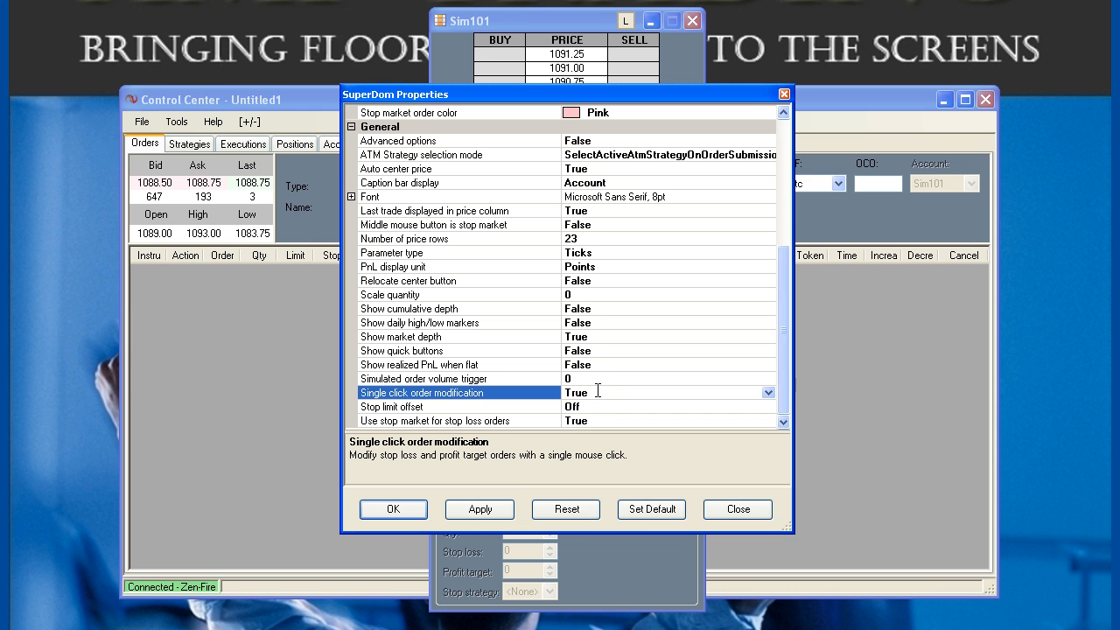
left_click(420, 364)
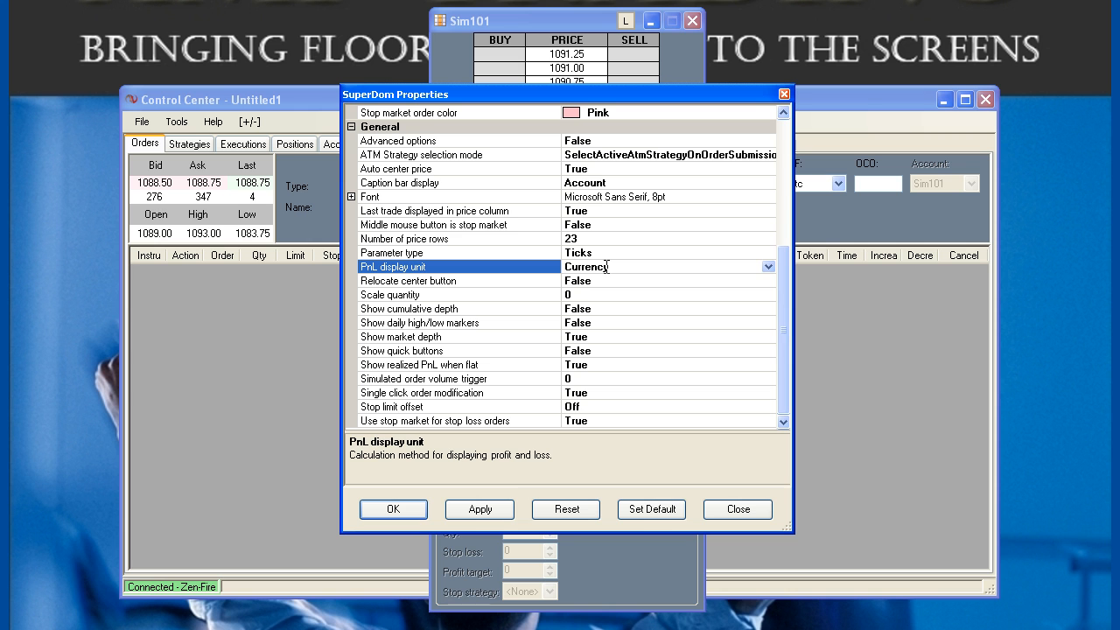
left_click(434, 224)
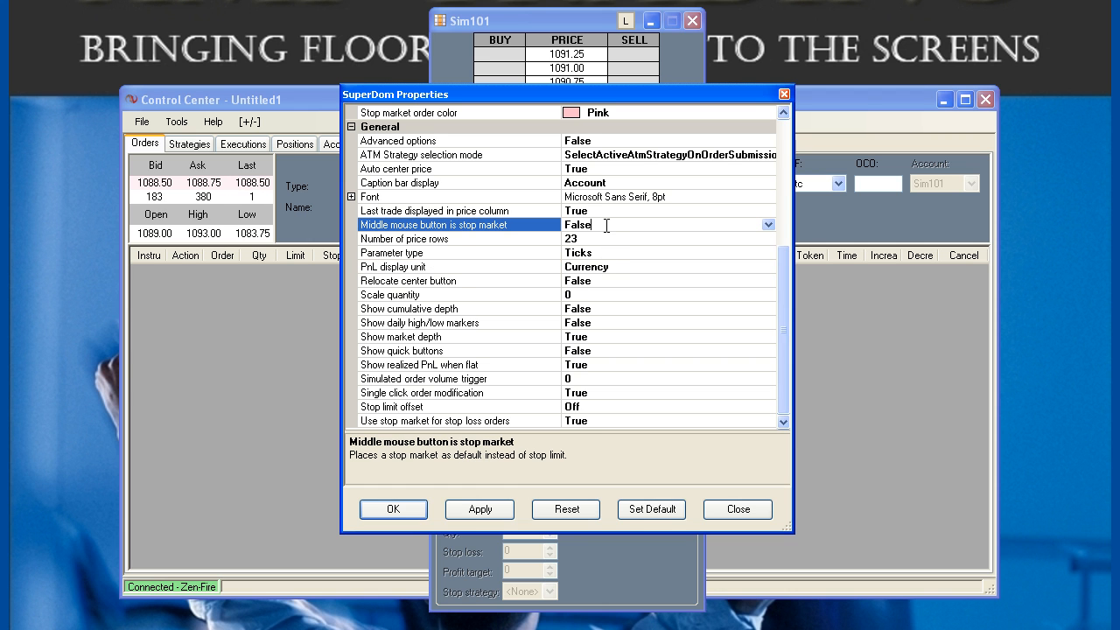
left_click(766, 224)
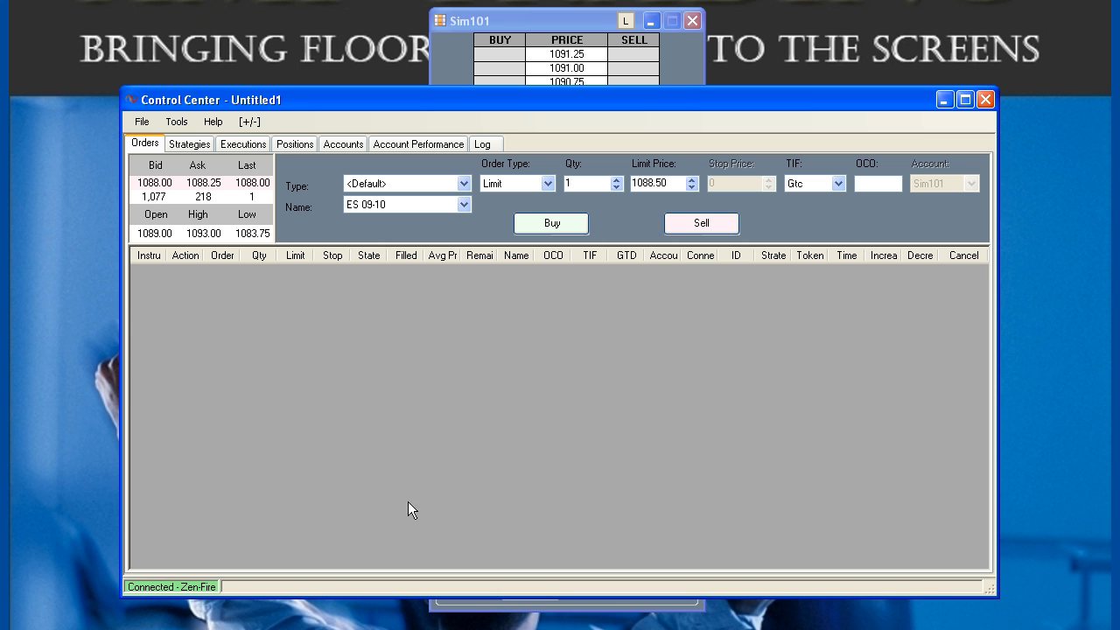
- Create a new chart using ES 09-10 as its data series
left_click(142, 122)
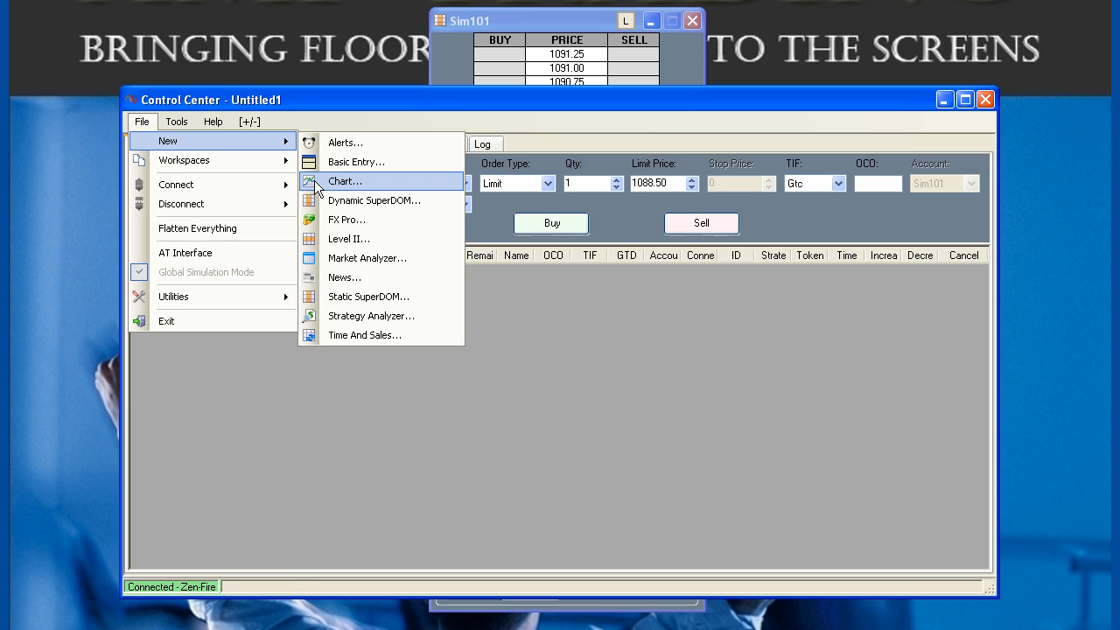
left_click(343, 180)
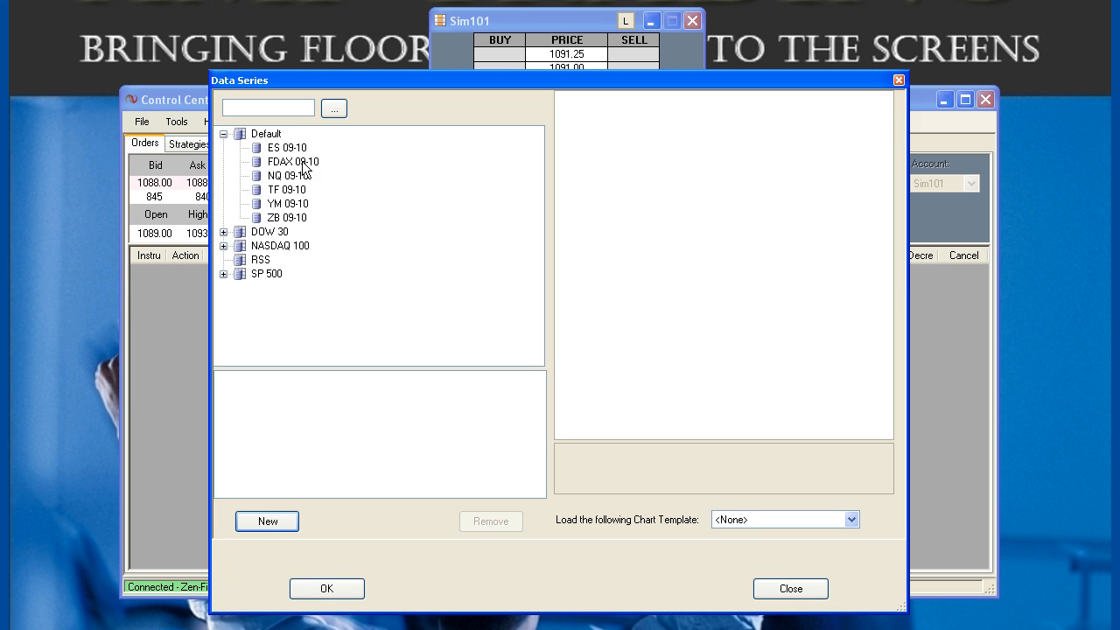
left_click(287, 147)
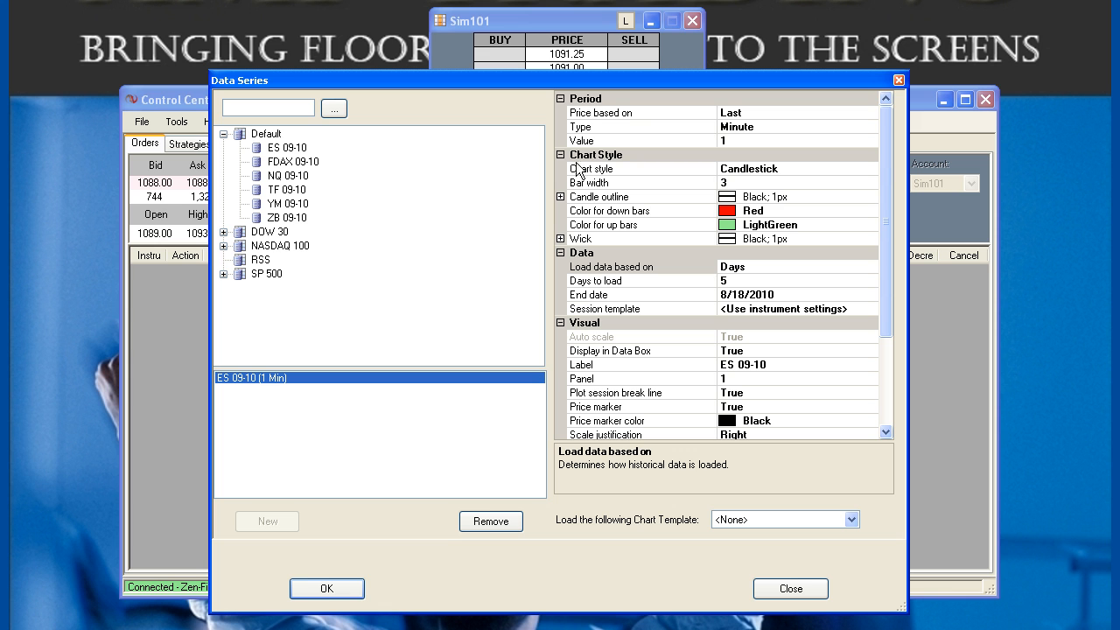
mouse_move(684, 535)
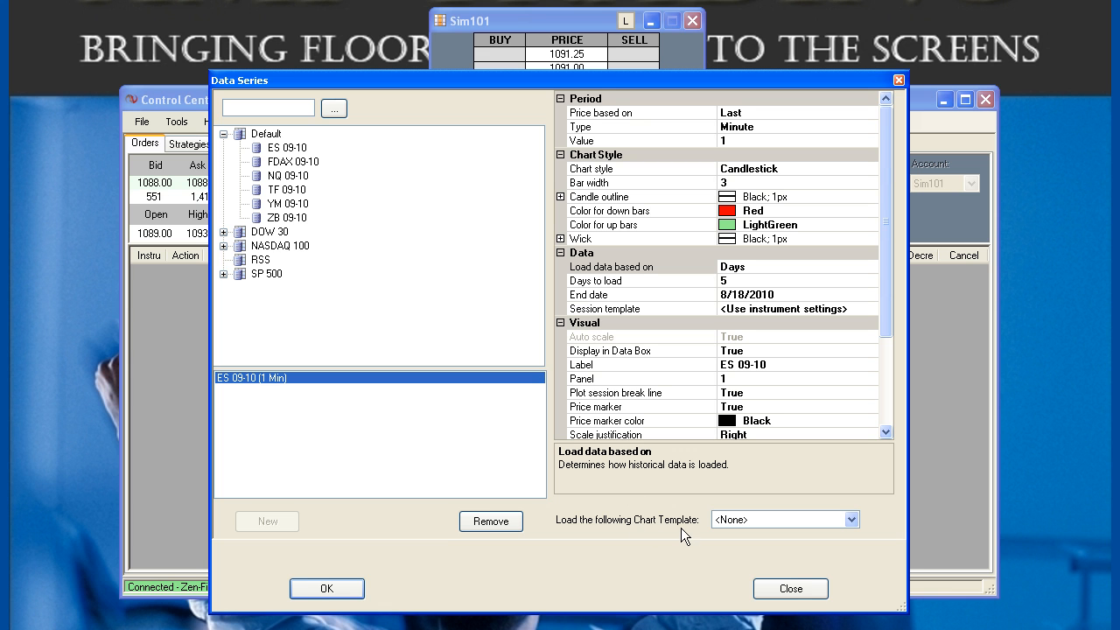
mouse_move(446, 579)
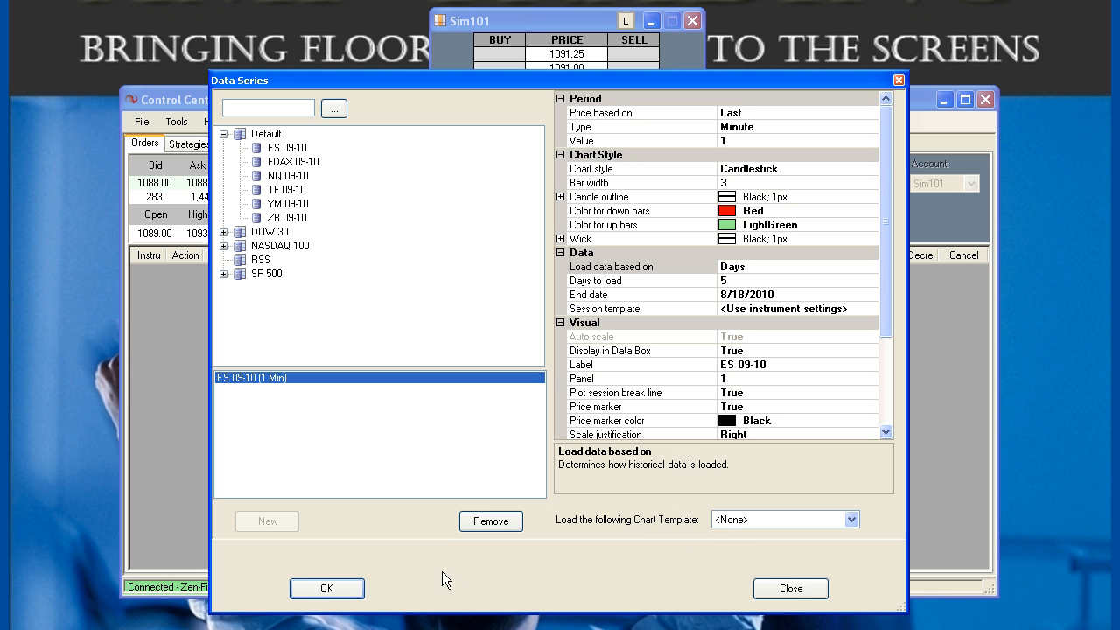
mouse_move(326, 588)
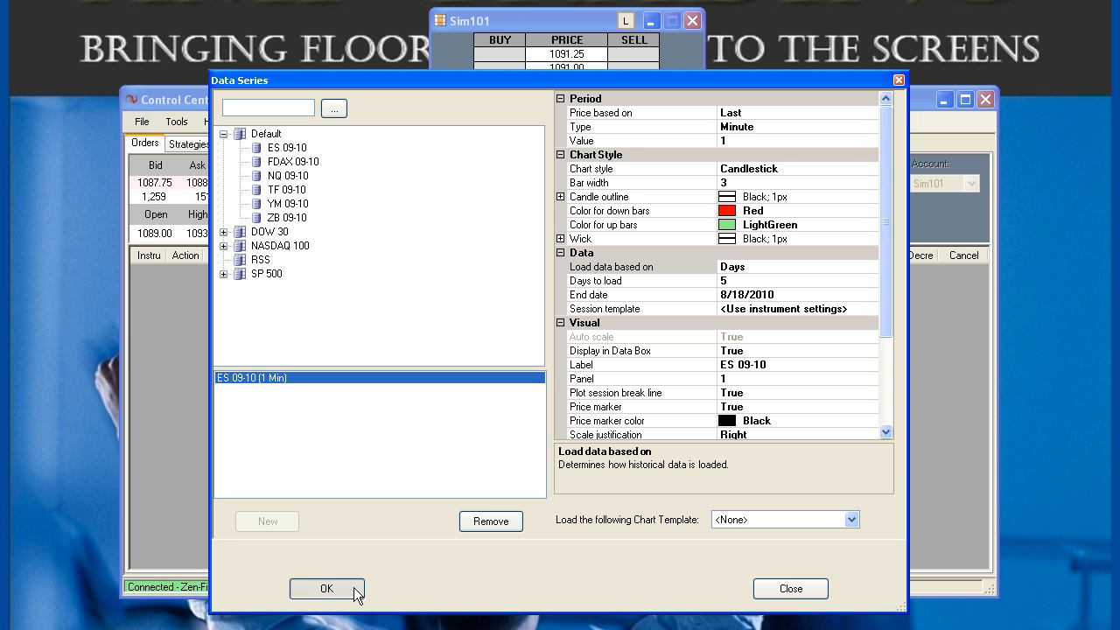
left_click(326, 587)
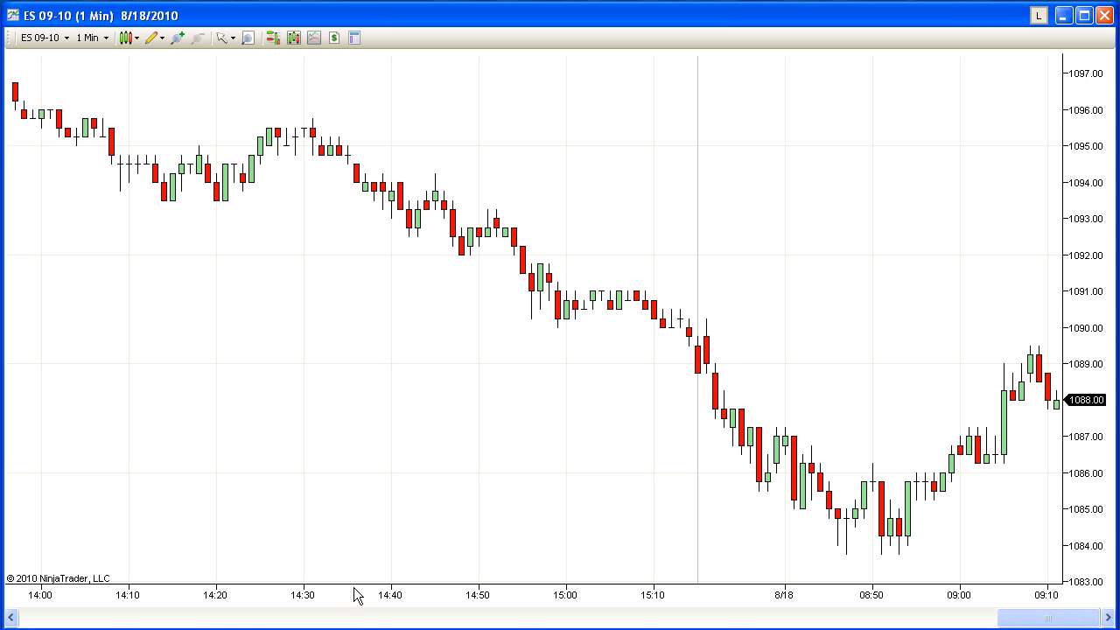
mouse_move(259, 329)
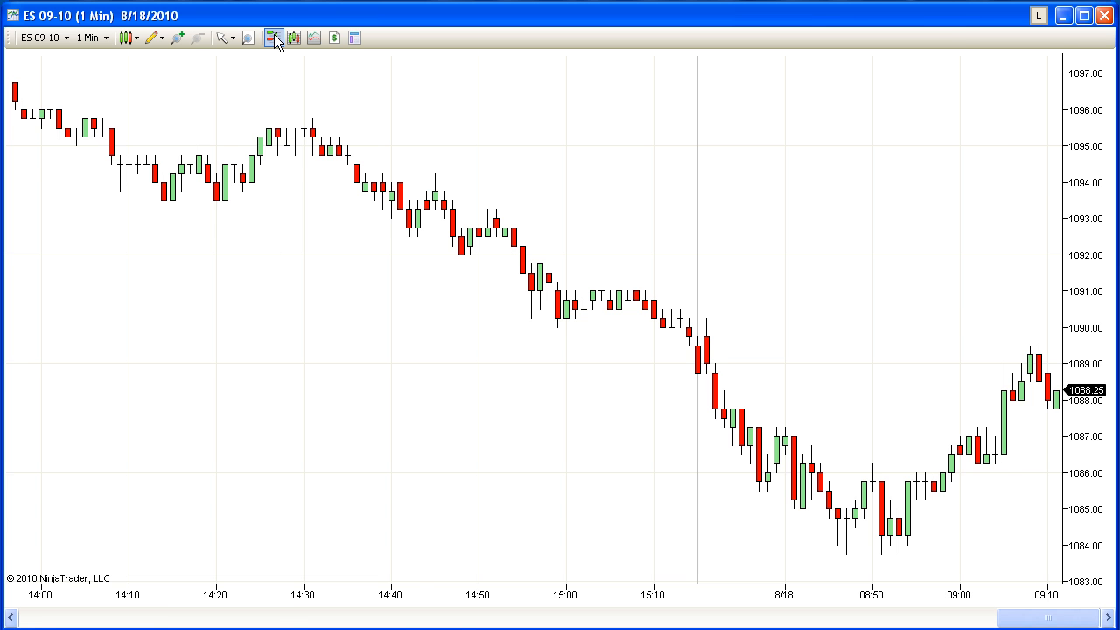
- Place a Buy Limit 1 @ 1087.50 order from the chart's right-click menu
left_click(273, 38)
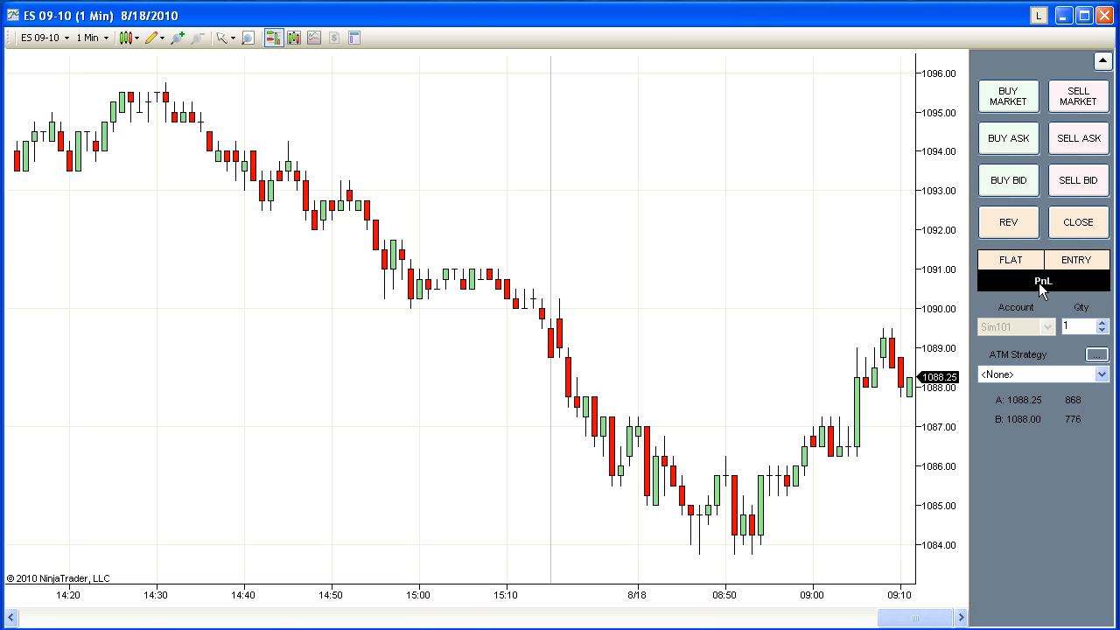
mouse_move(888, 413)
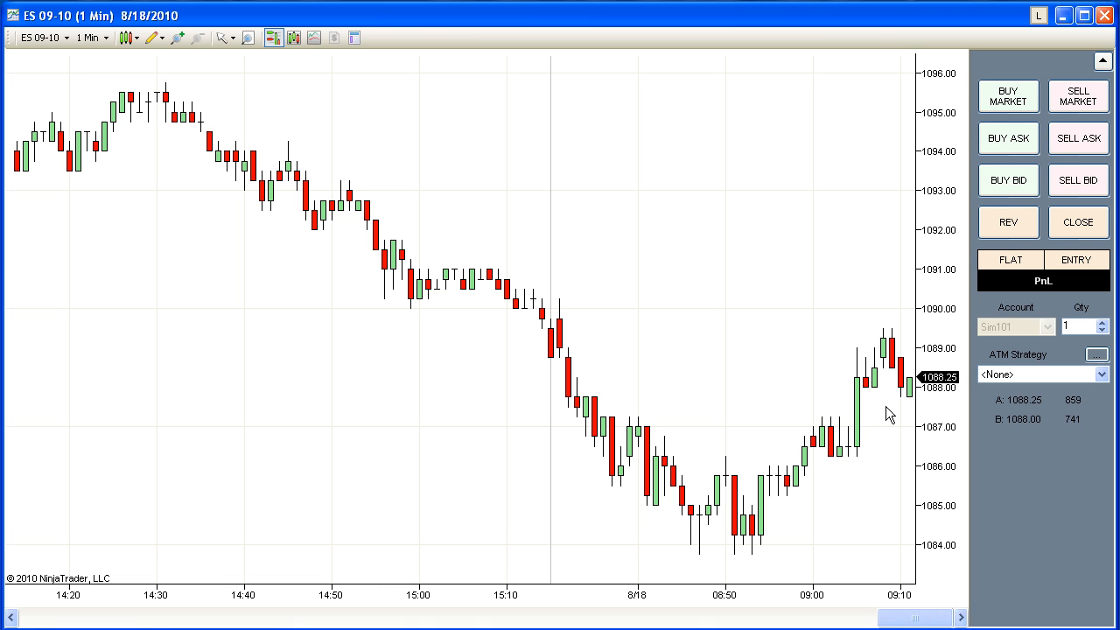
right_click(888, 413)
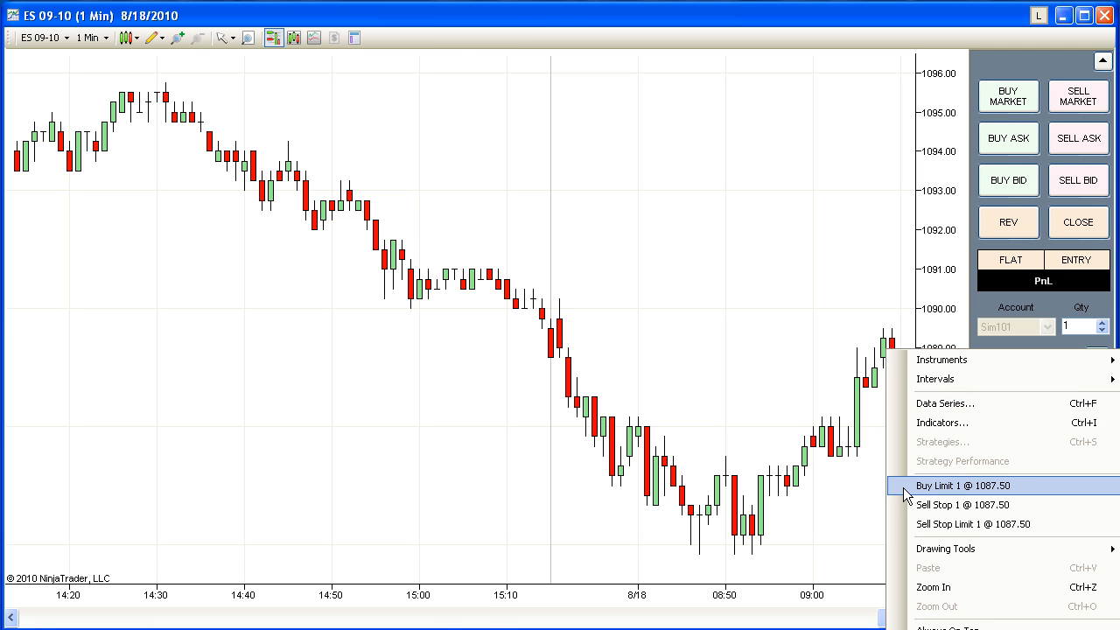
left_click(962, 486)
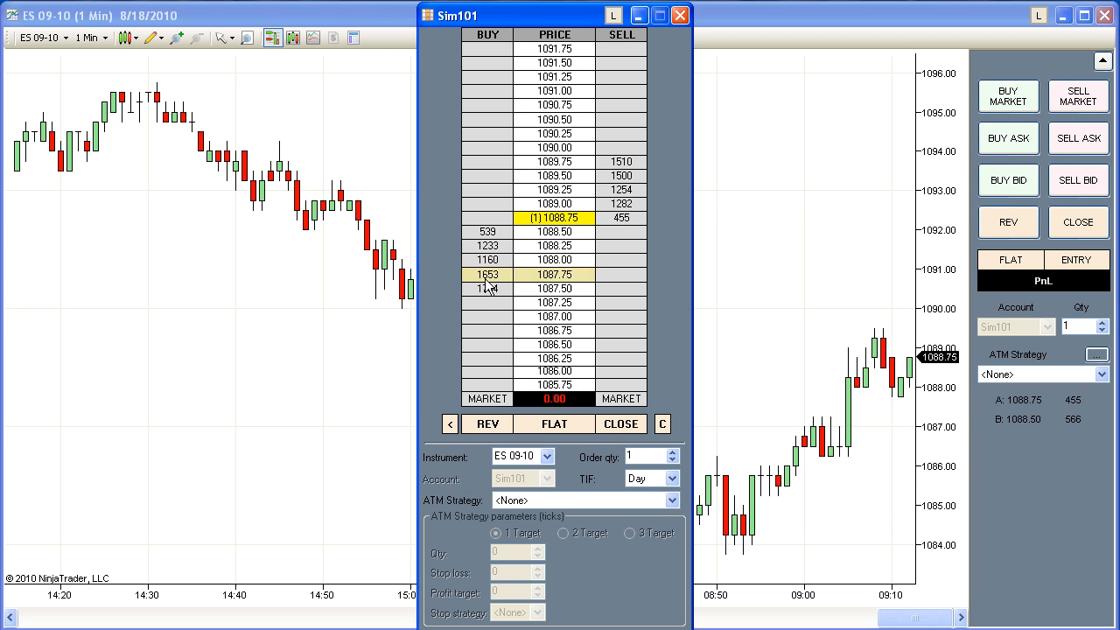
- Buy one ES 09-10 contract from the SuperDOM ladder, then reverse the position
left_click(486, 259)
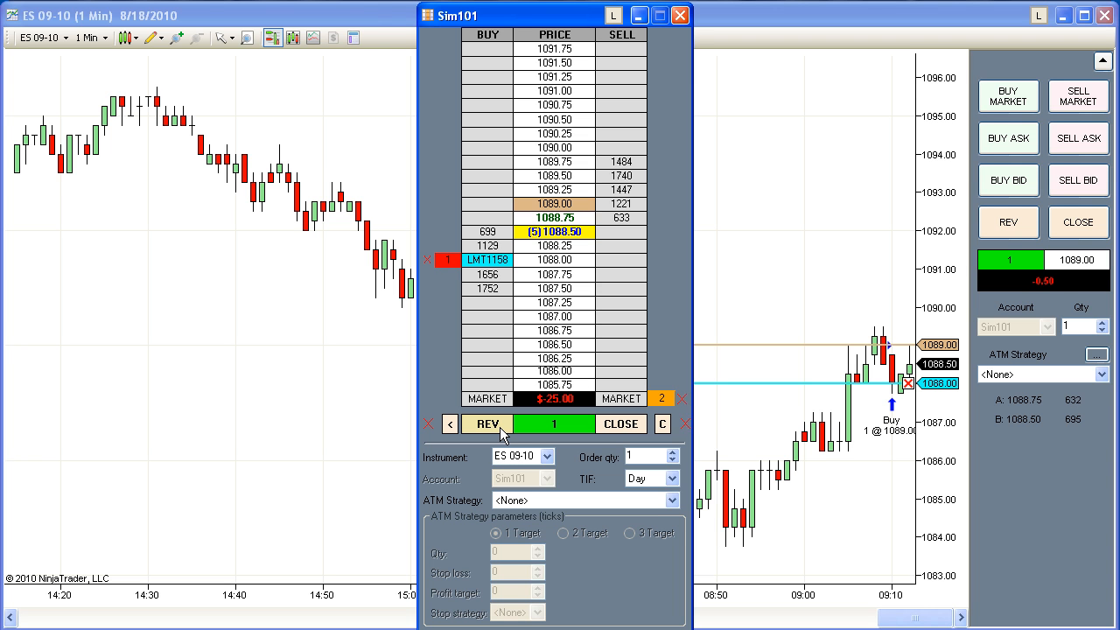
left_click(487, 423)
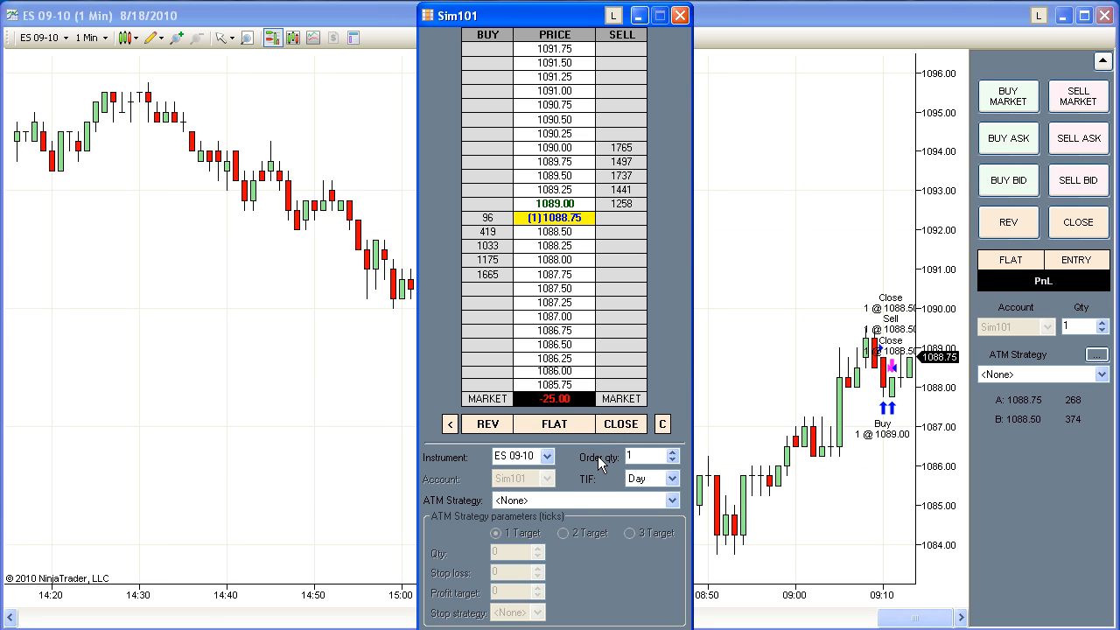
- Choose a Custom ATM strategy with stop loss 10, profit target 8 and a Custom stop strategy
left_click(672, 500)
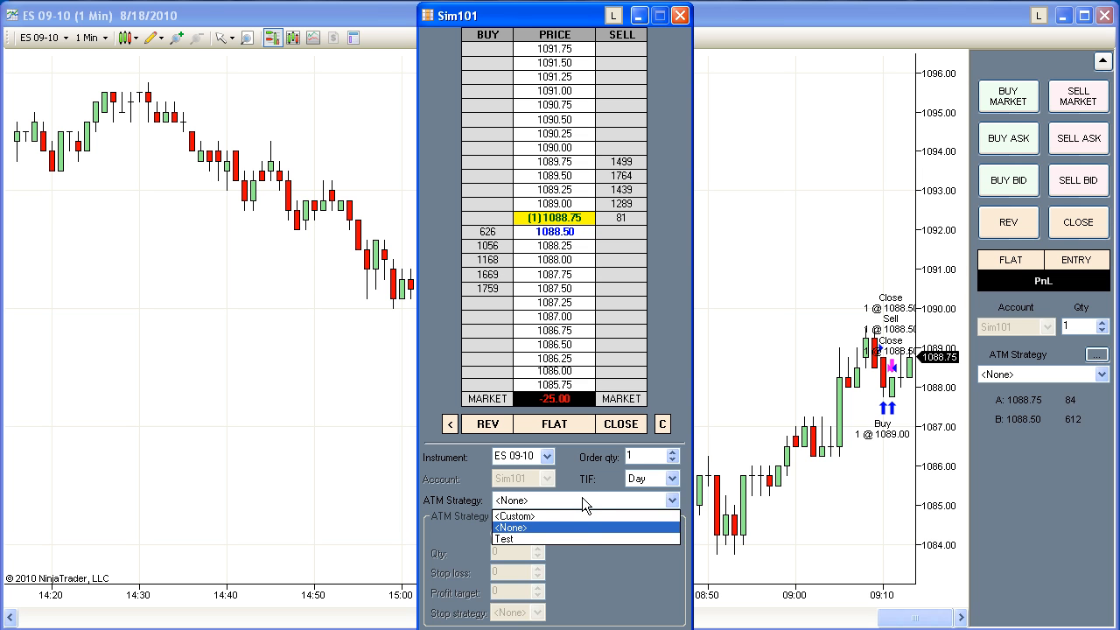
left_click(515, 514)
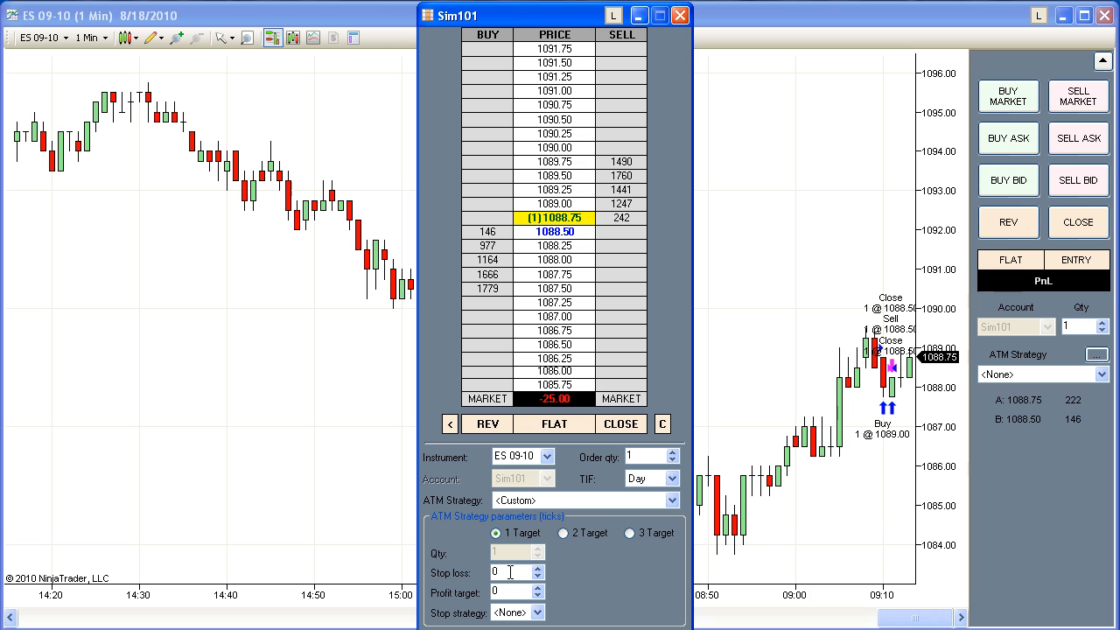
type("10")
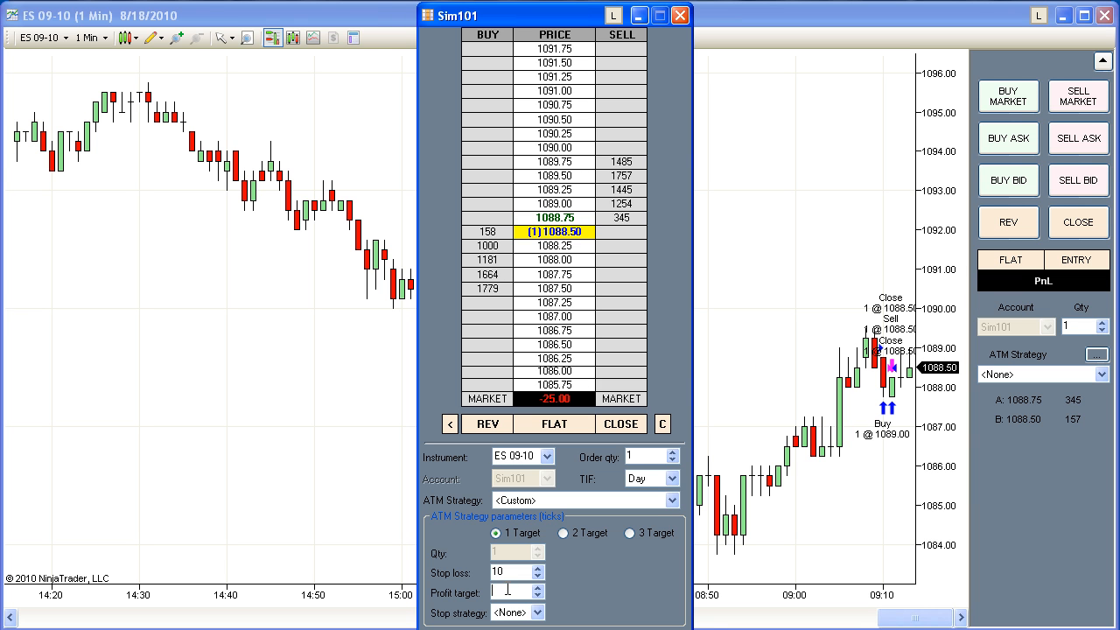
type("8")
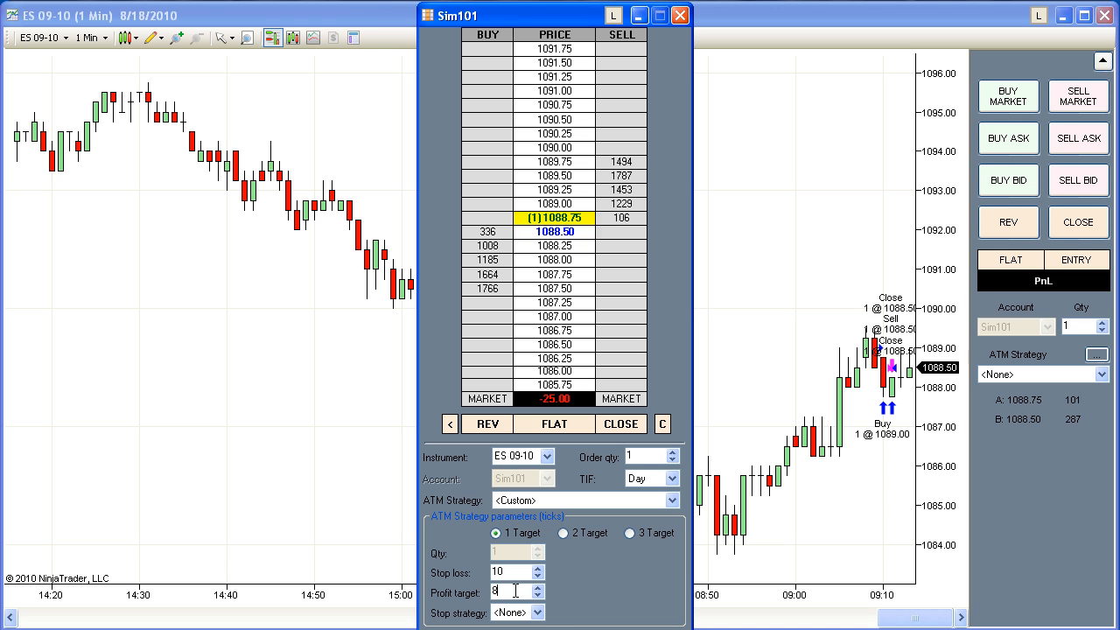
left_click(516, 612)
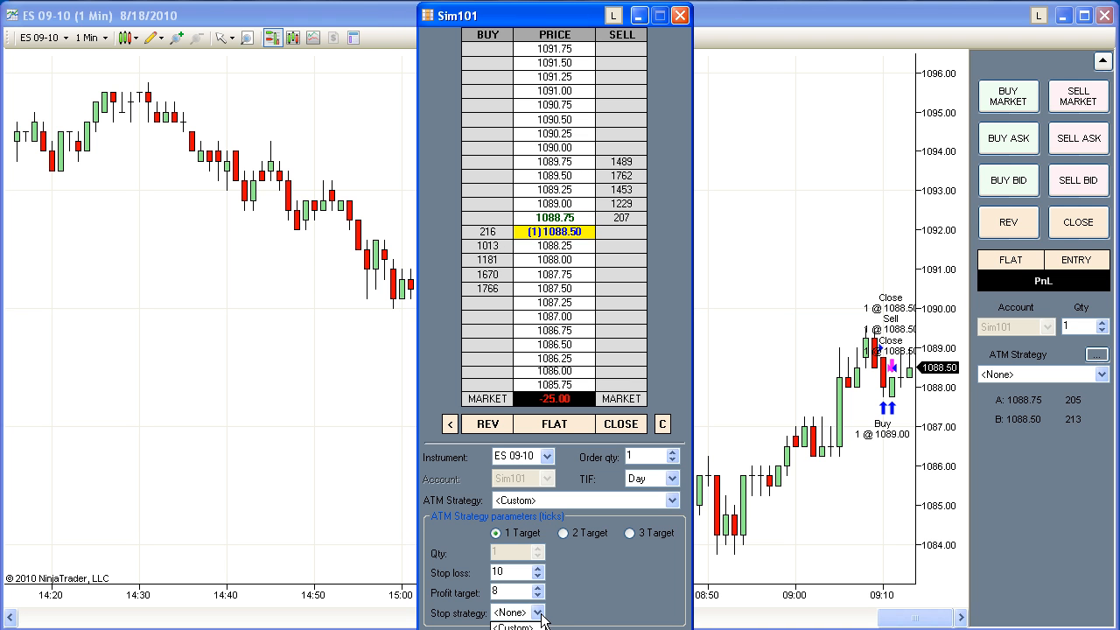
left_click(515, 612)
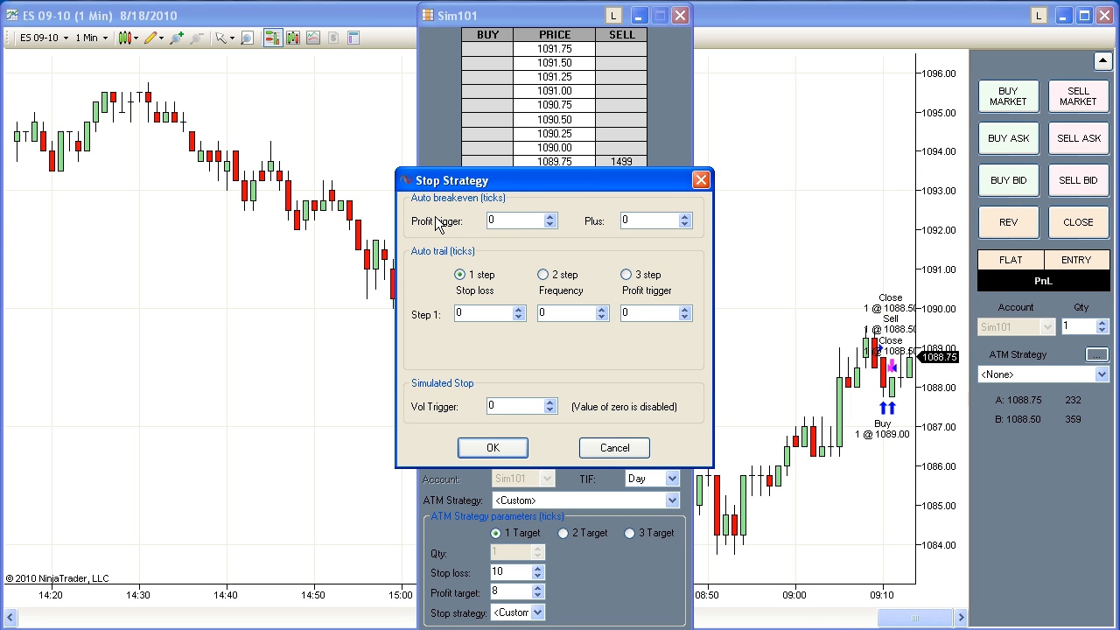
- Enter breakeven trigger 4 and auto-trail stop 8, frequency 1, trigger 4, and confirm
left_click(516, 221)
type("4")
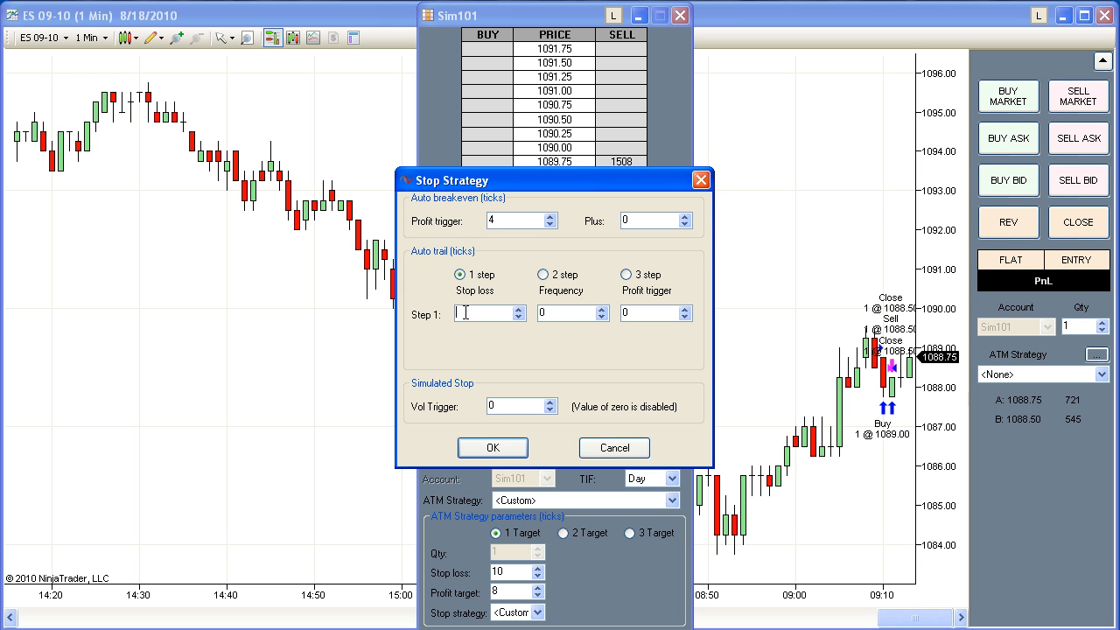
type("8")
left_click(572, 313)
type("1")
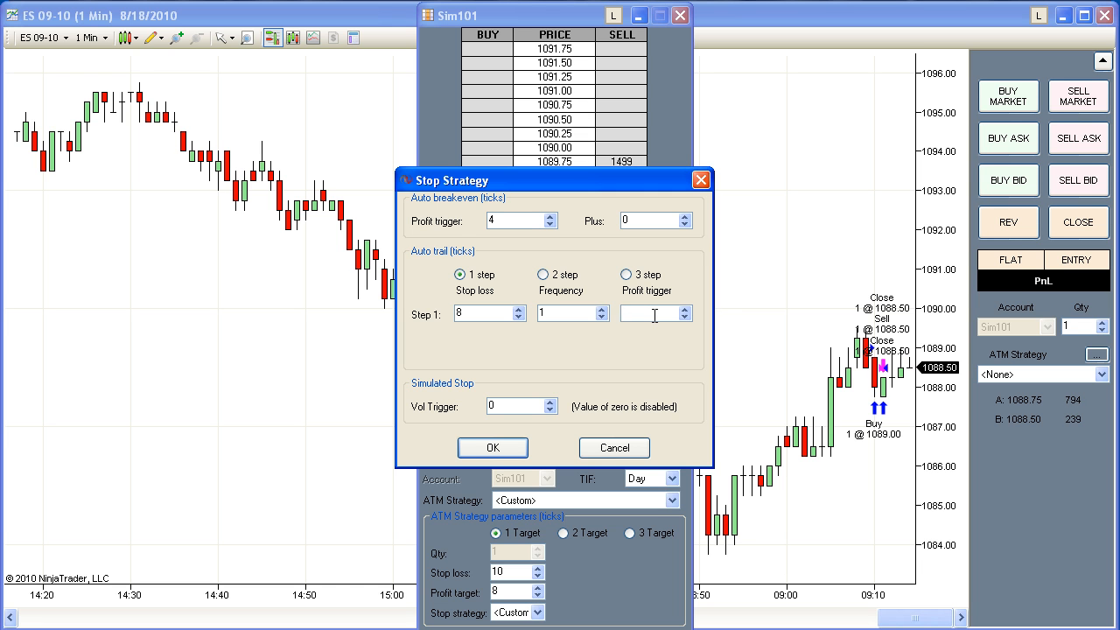
type("4")
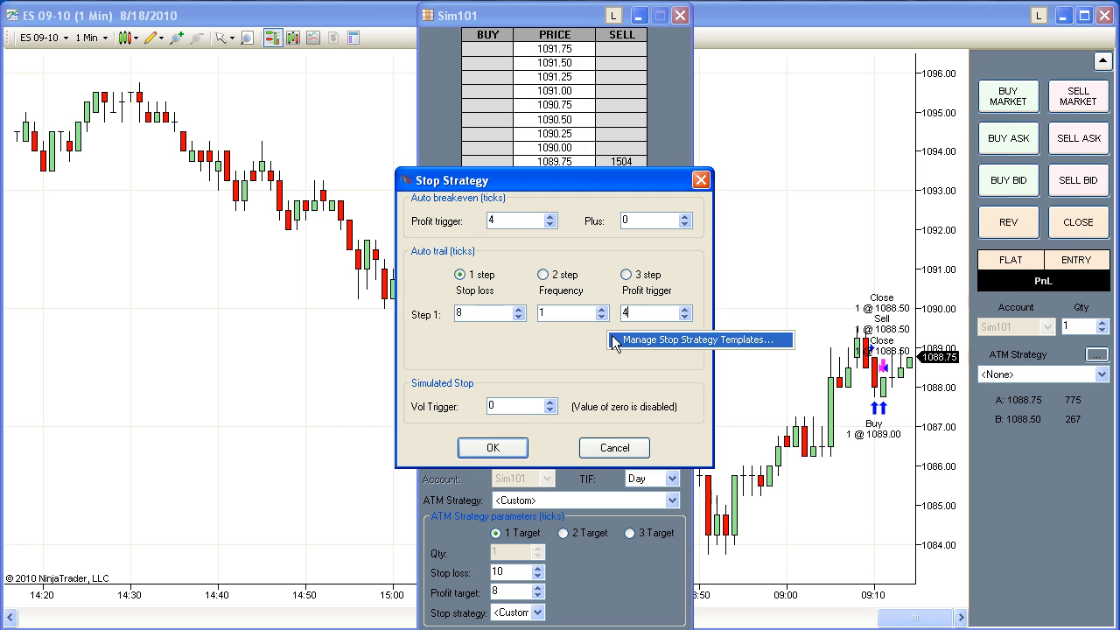
left_click(700, 340)
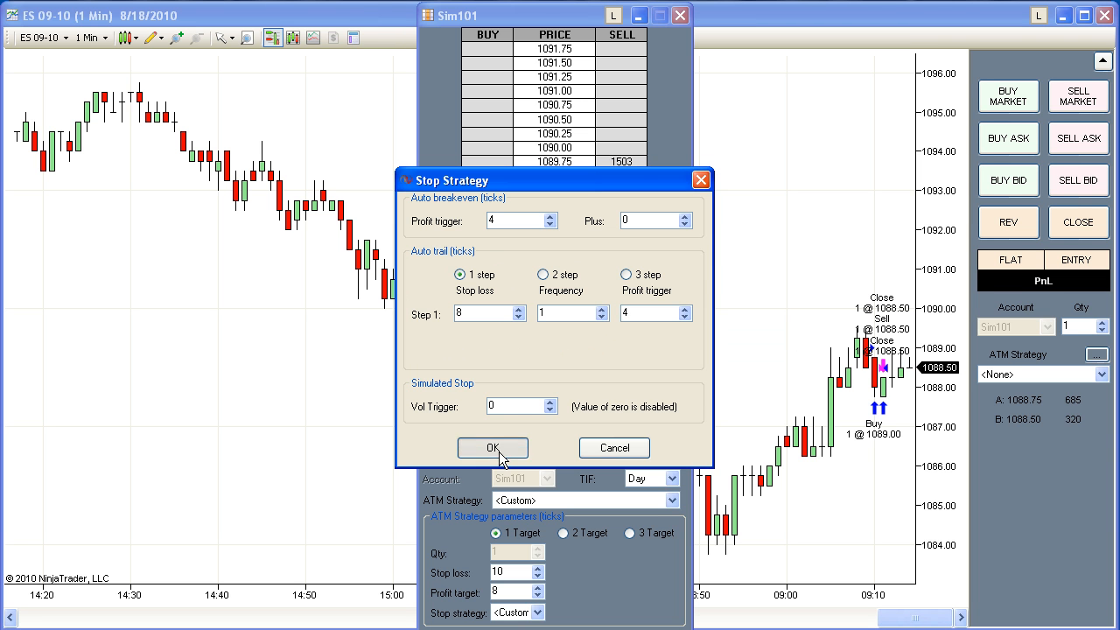
left_click(493, 447)
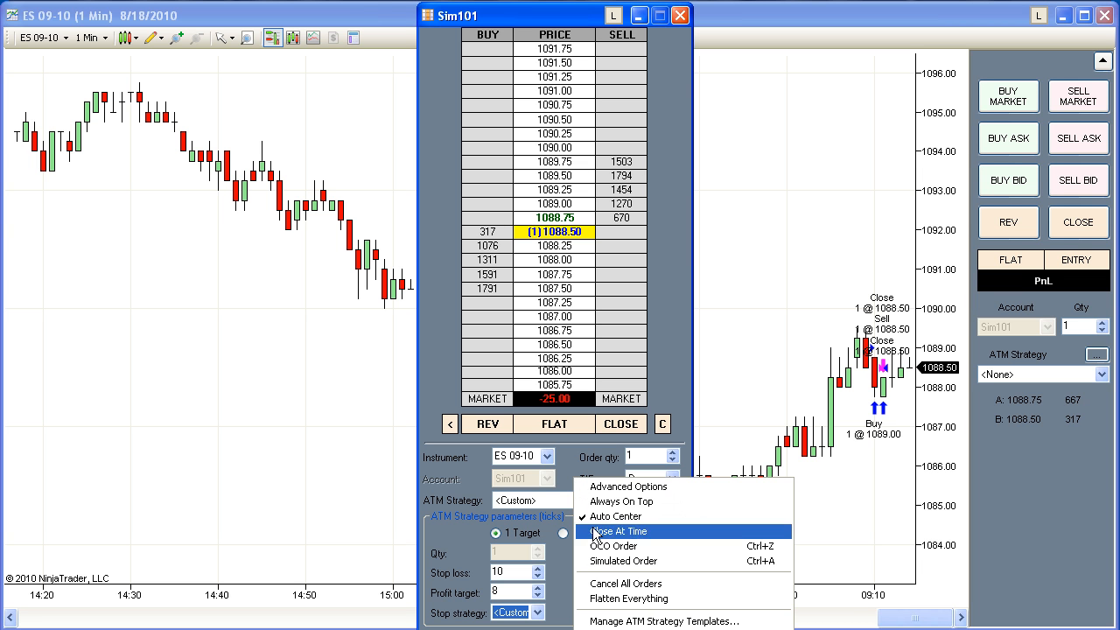
- Show the ATM Strategy dropdown listing Custom, None and Test
left_click(662, 620)
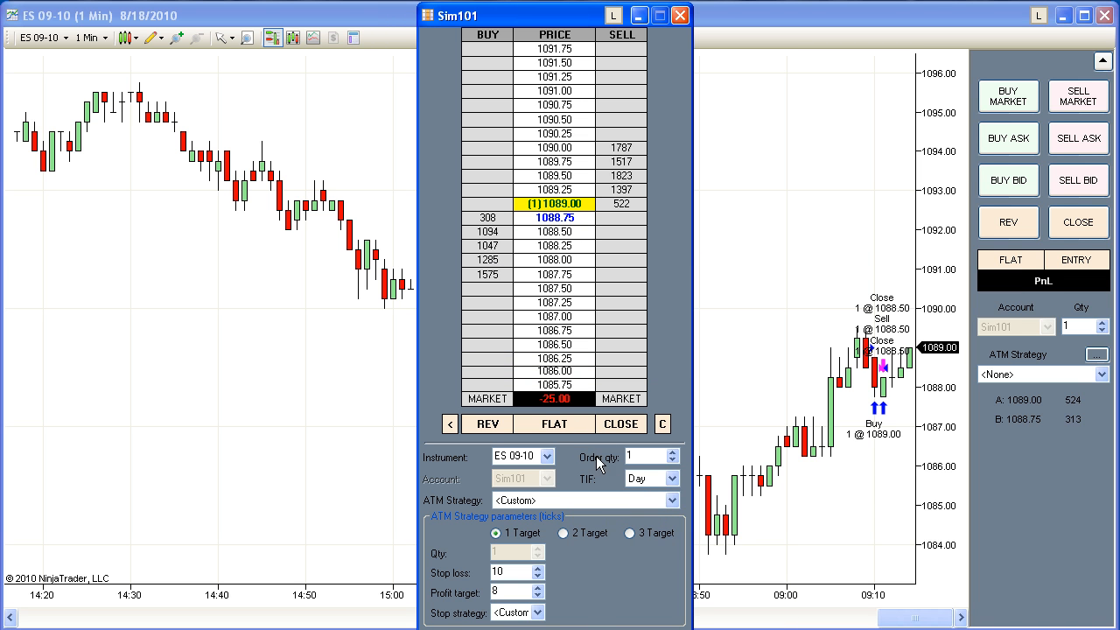
left_click(671, 501)
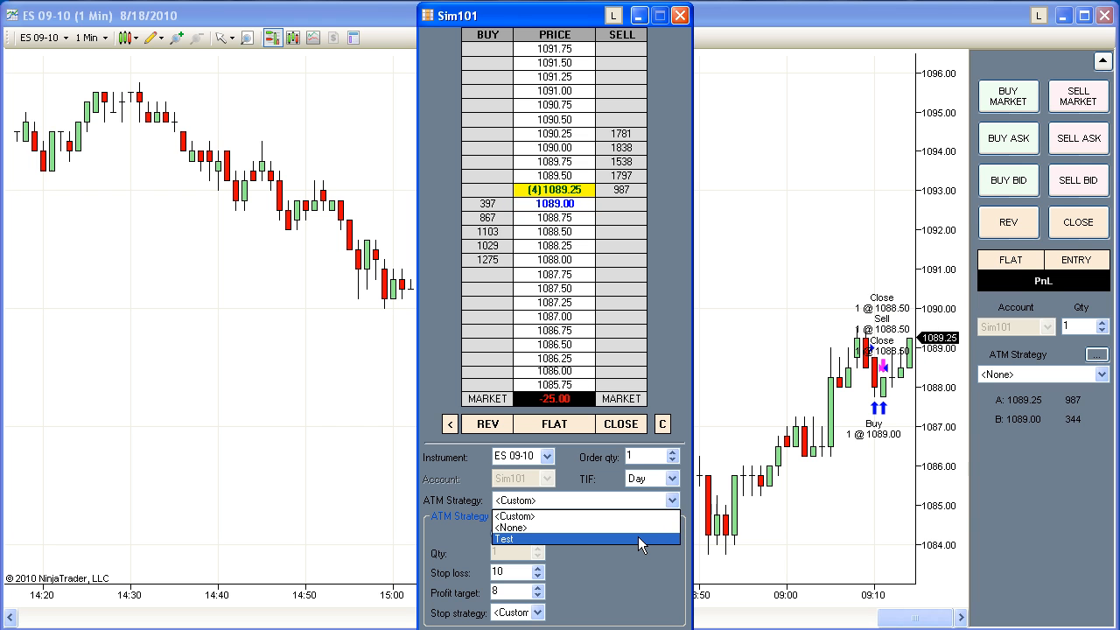